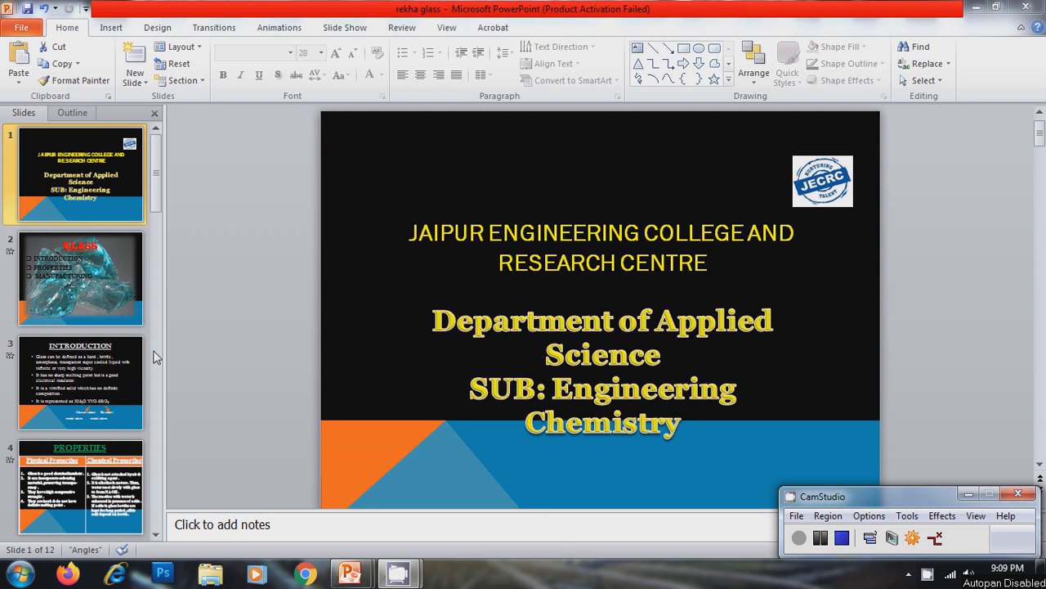
# - Go to slide 3, the Introduction slide defining glass and its chemical formula
pyautogui.click(80, 278)
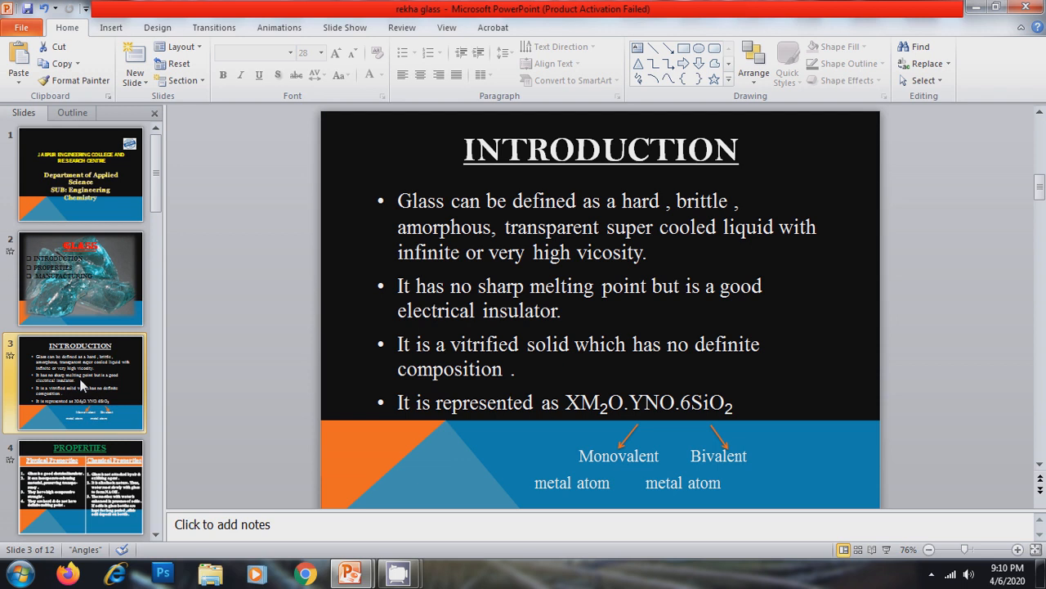
# - Open slide 4, comparing the physical and chemical properties of glass
pyautogui.click(79, 487)
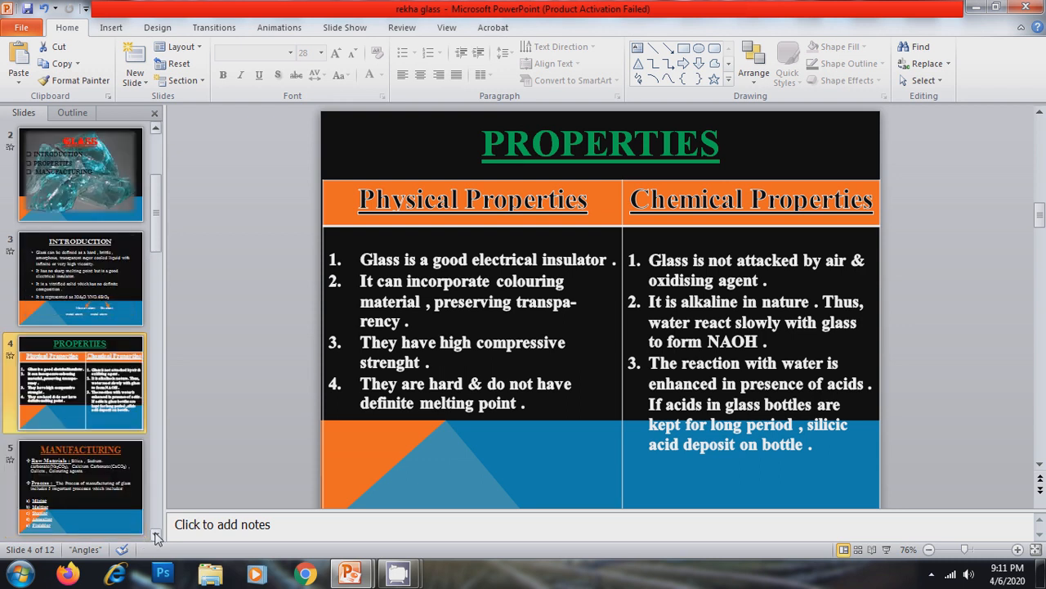
# - Step through slides 5 and 6 to slide 7, the silicate-forming reactions
pyautogui.click(80, 485)
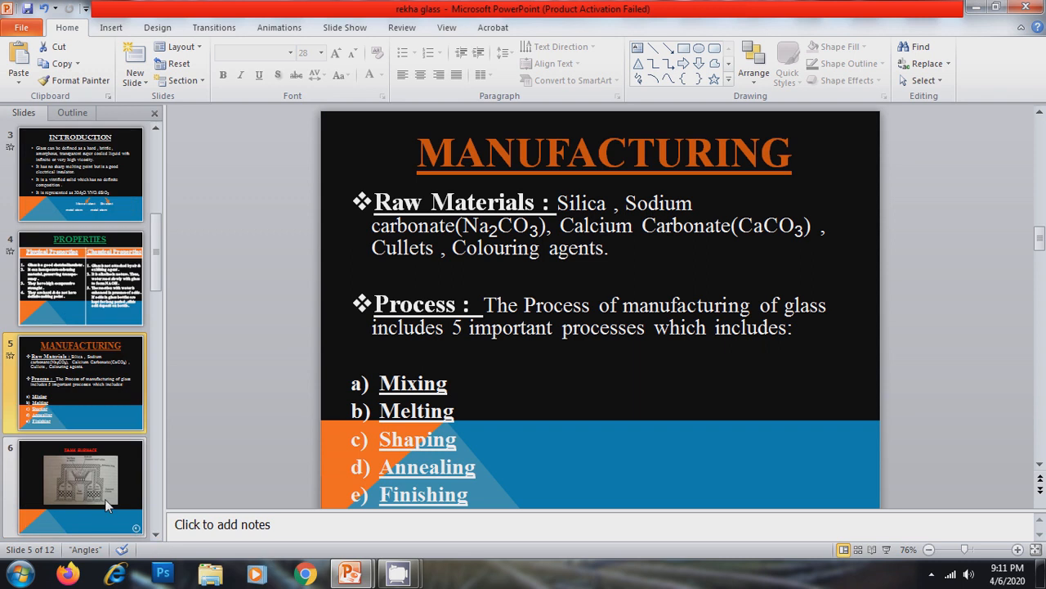
pyautogui.click(80, 487)
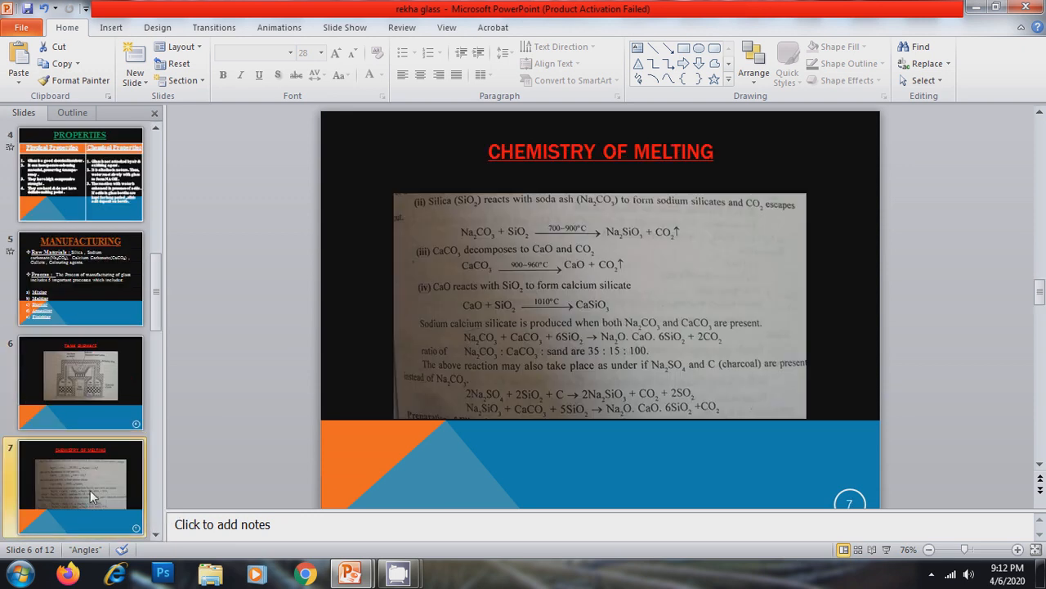
pyautogui.click(80, 486)
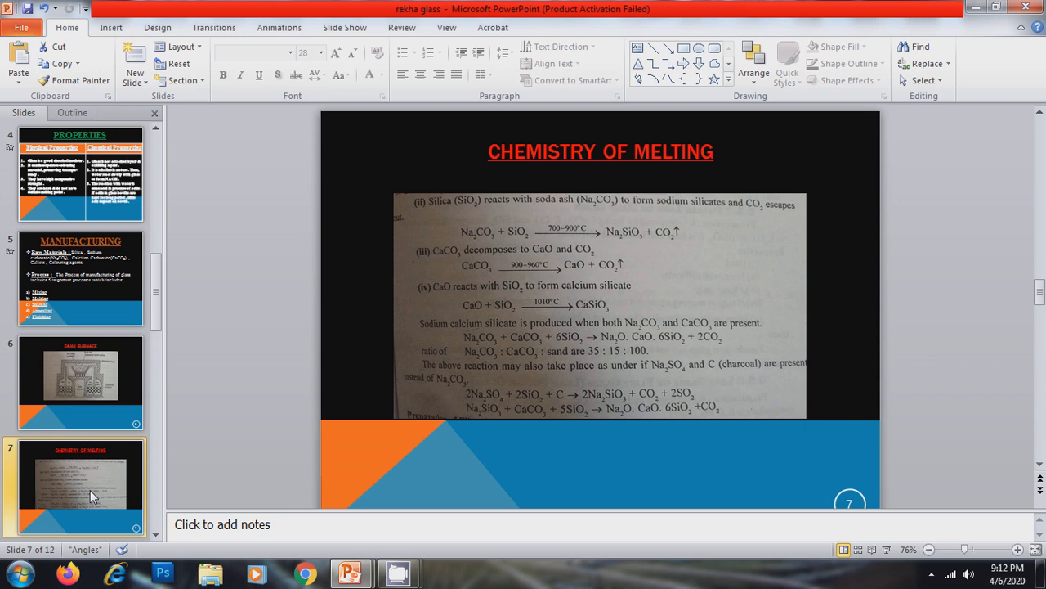
pyautogui.moveTo(136, 527)
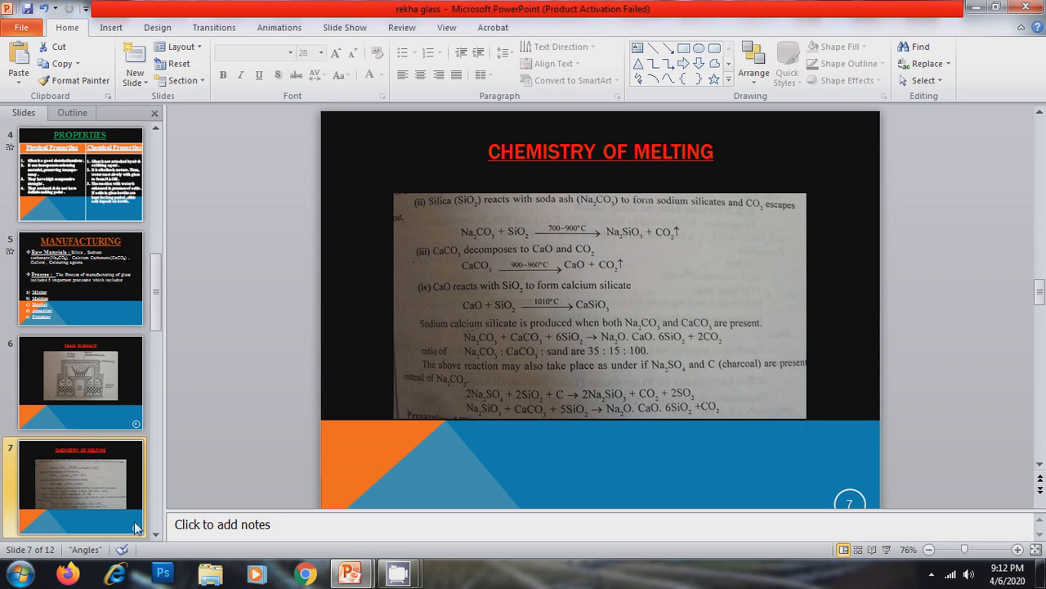
# - Open slide 8, Mixing, on raw materials and cullet ground into batch
pyautogui.scroll(-3)
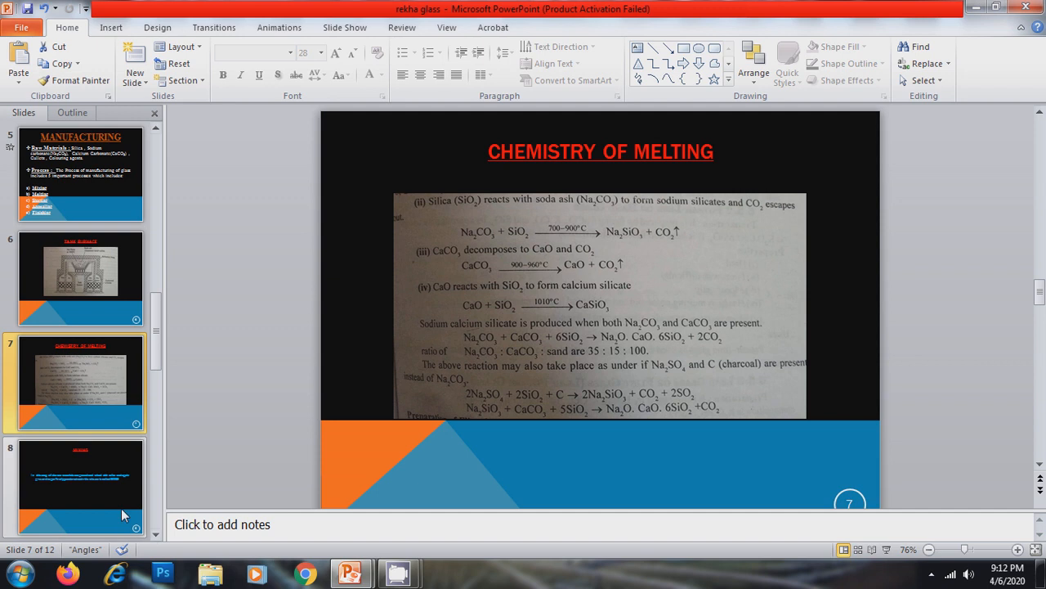
pyautogui.click(80, 487)
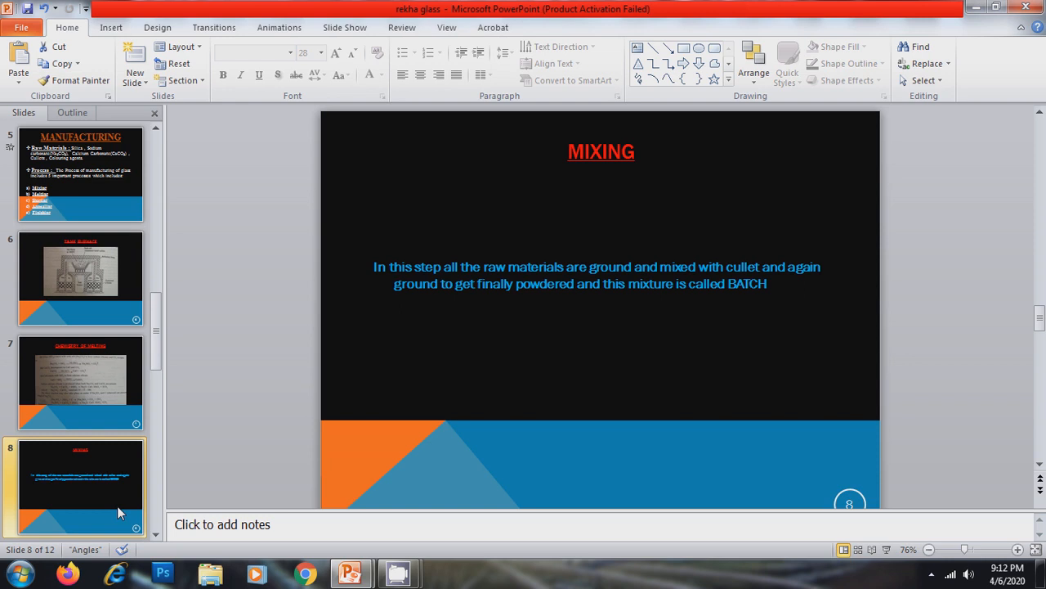
pyautogui.moveTo(141, 523)
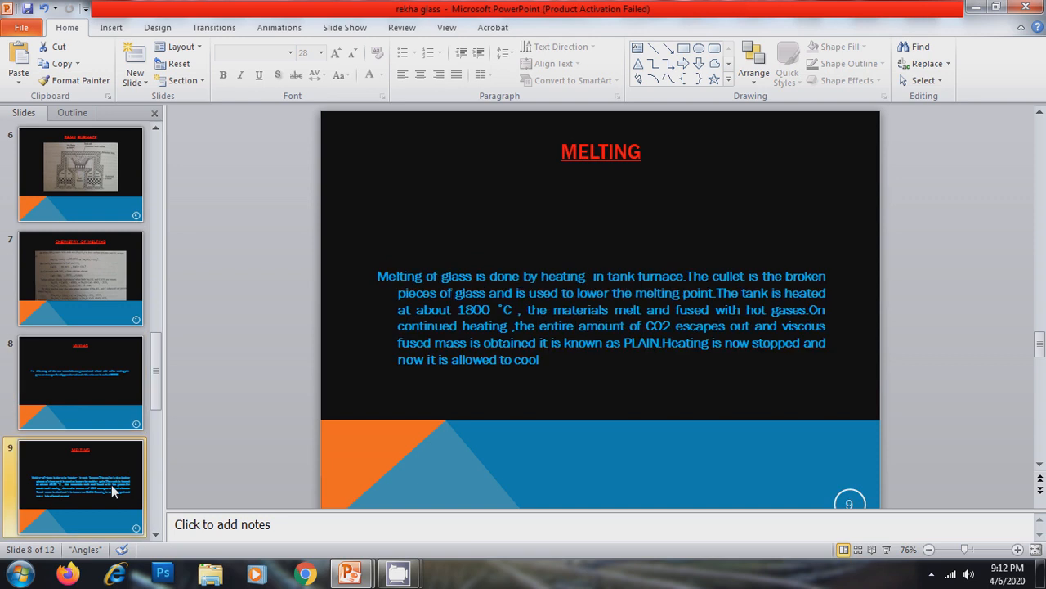
# - Open slide 9, Melting, moving toward the Annealing slide
pyautogui.click(80, 487)
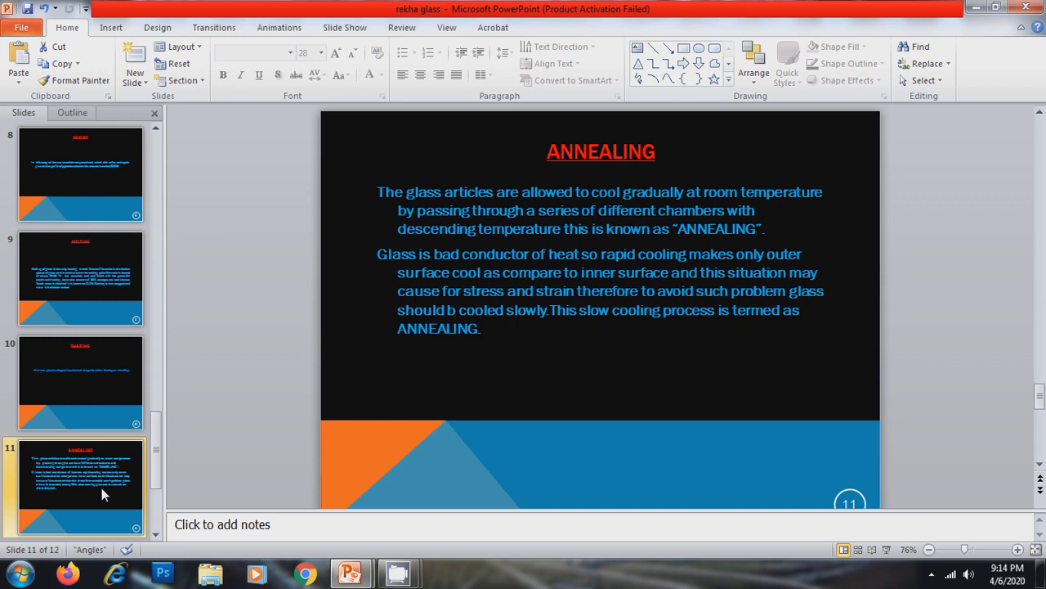
# - Open slide 12 of 12, Finishing, on cleaning, washing and polishing glass
pyautogui.scroll(-3)
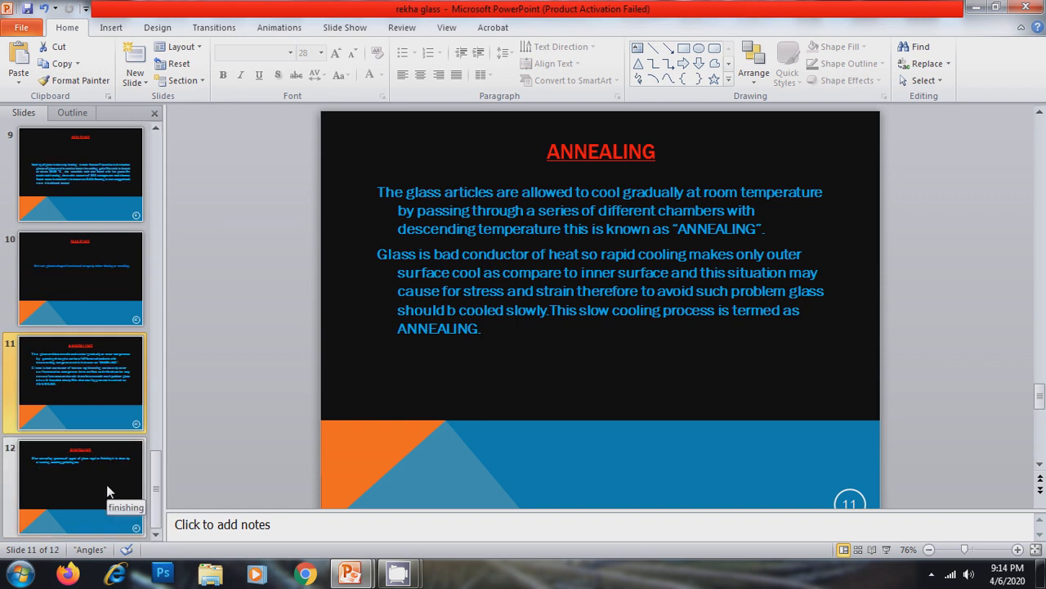
pyautogui.click(80, 486)
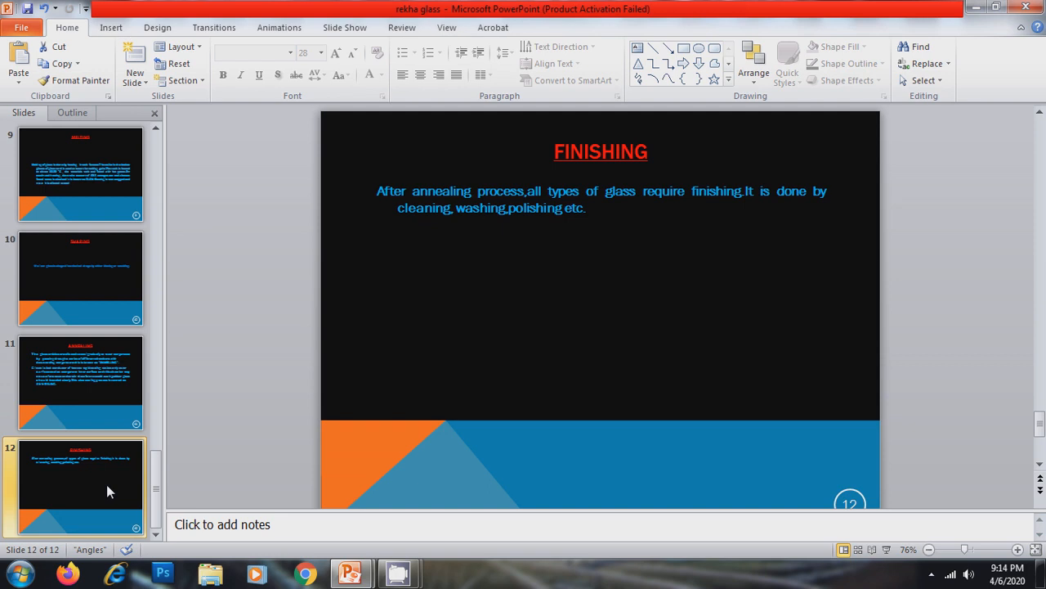